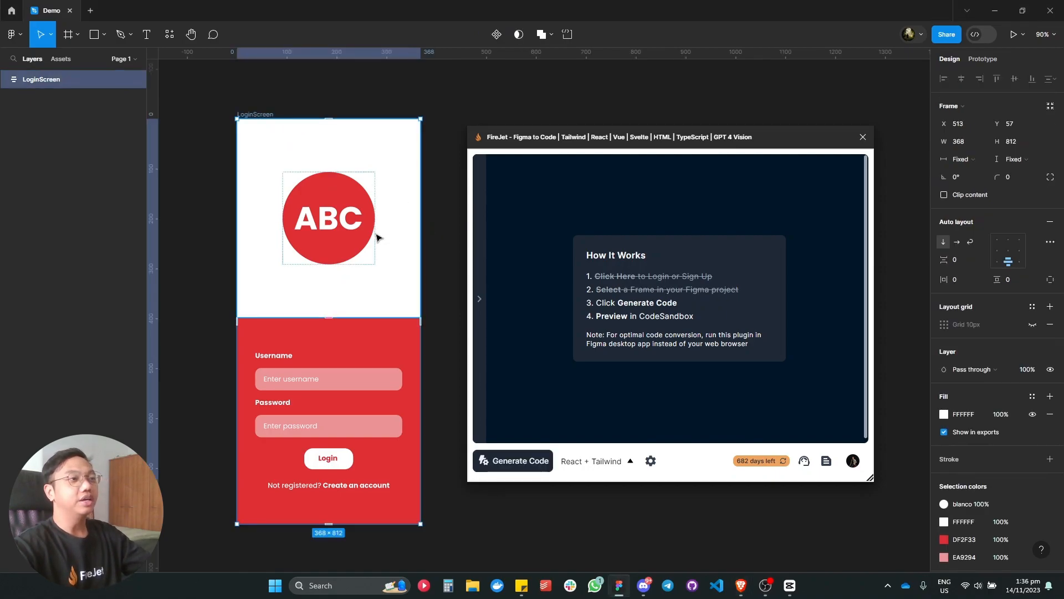
Keep React + Tailwind as output, generate code from LoginScreen and dismiss the Hurray enhancement dialog
click(594, 461)
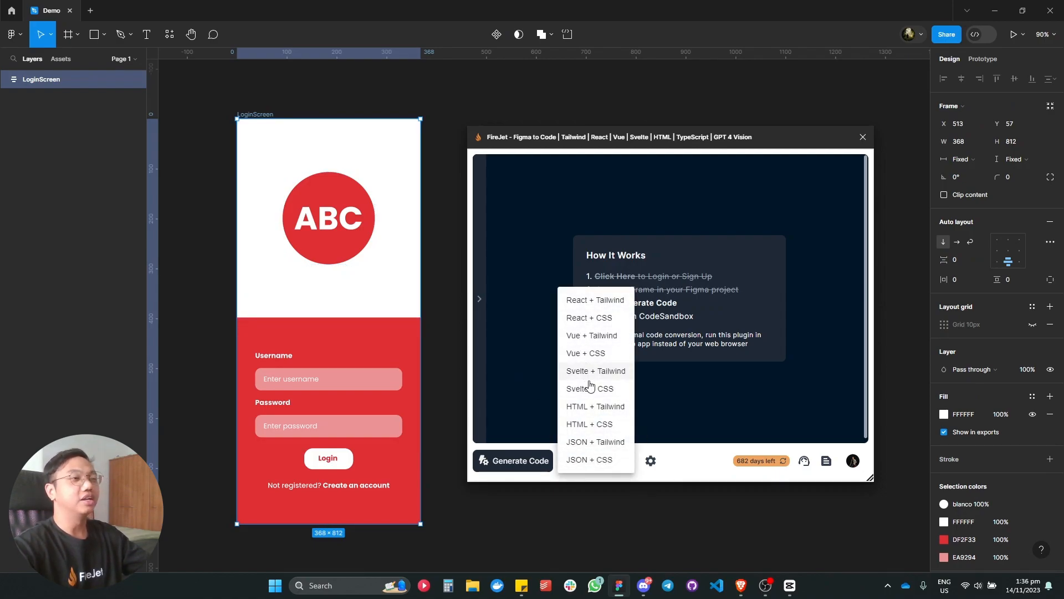
click(595, 299)
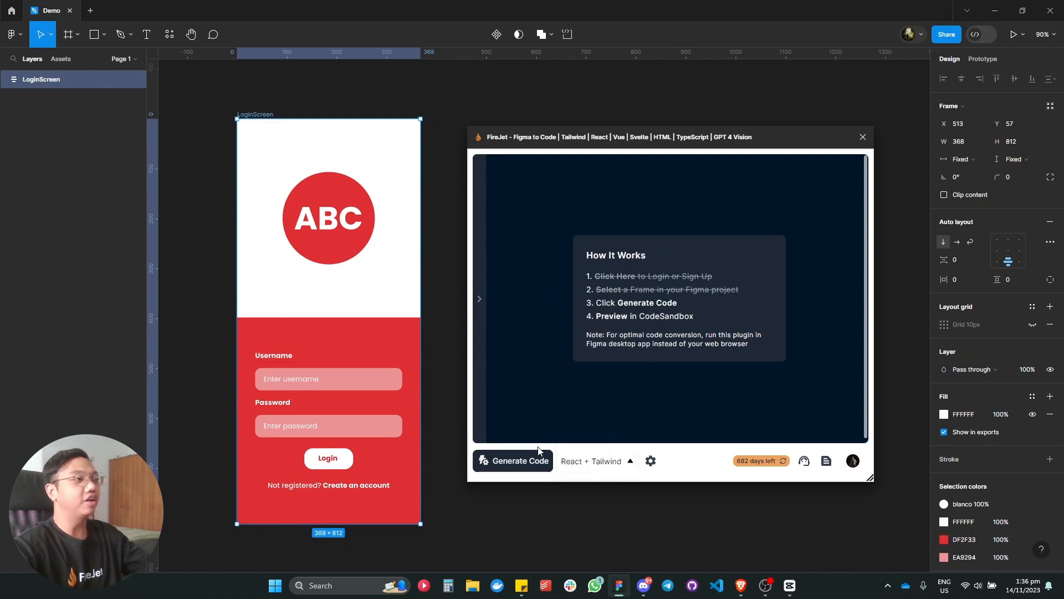
click(522, 461)
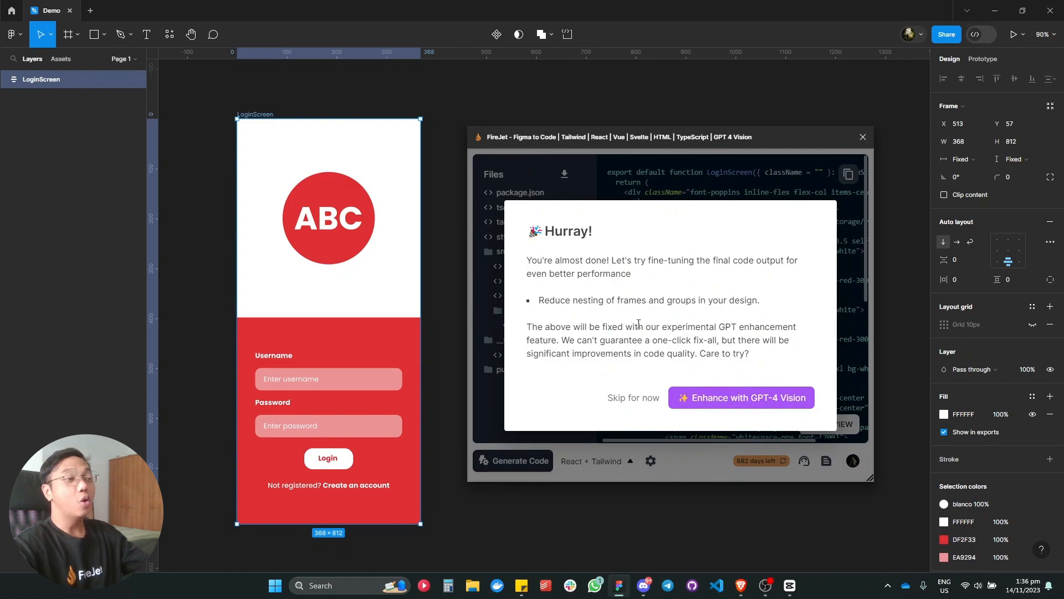
click(632, 397)
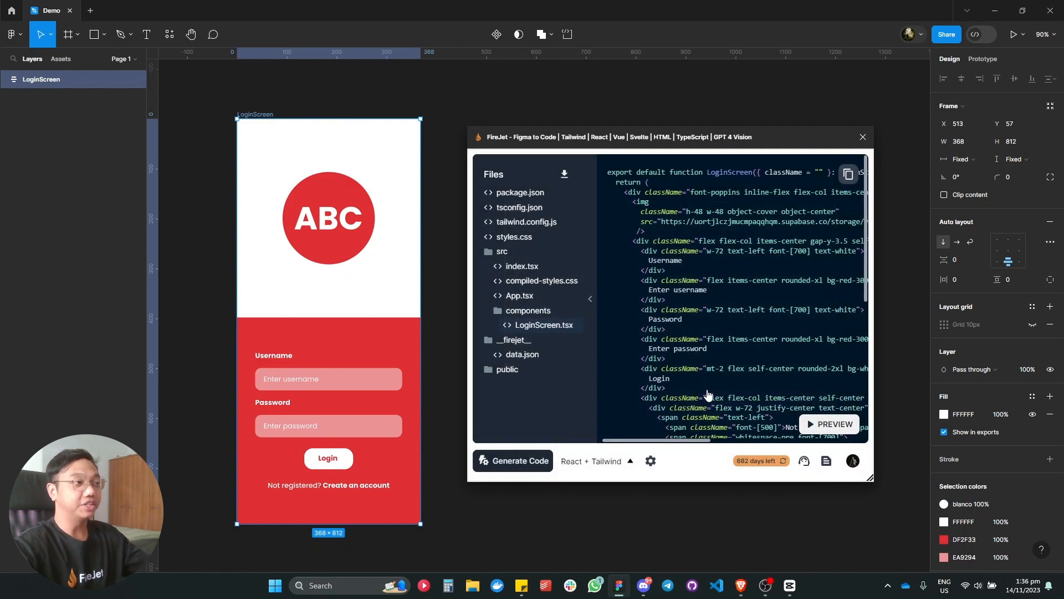
View the GPT-enhanced LoginScreen.tsx with its InputField component, then return to the original code
click(521, 468)
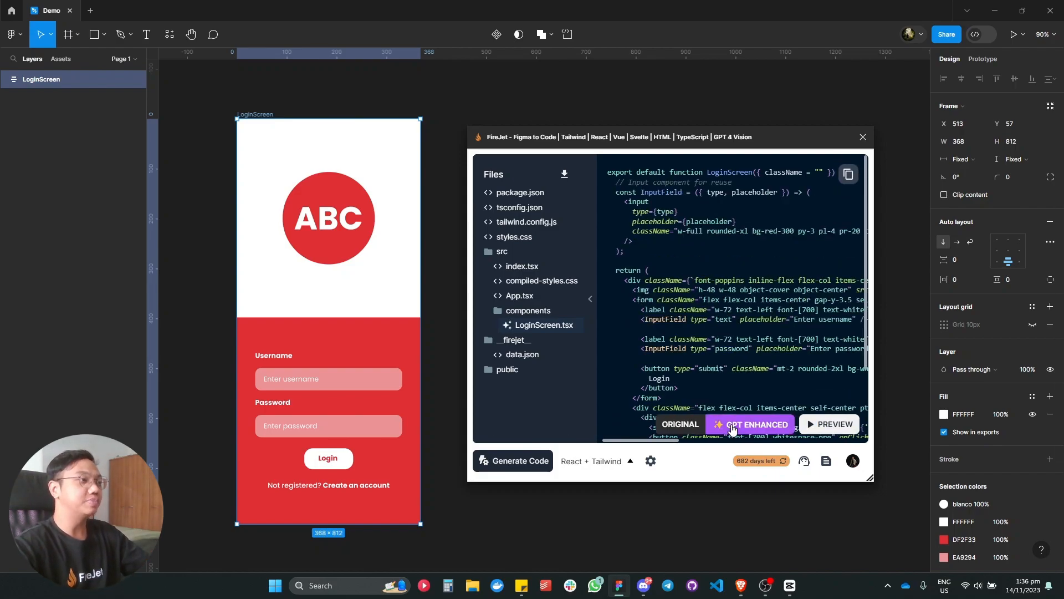
scroll(down, 3)
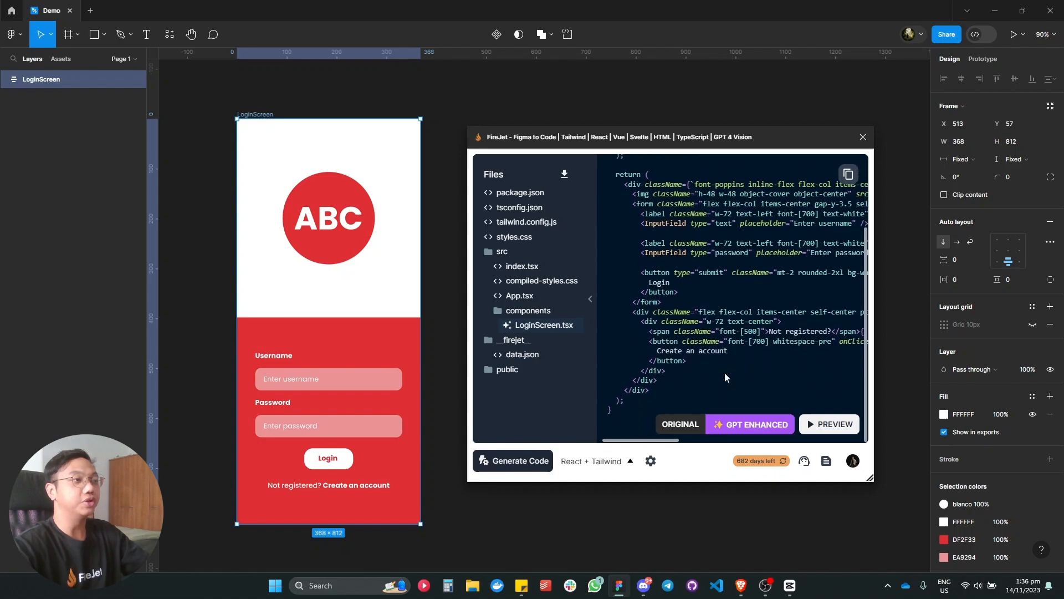
click(680, 424)
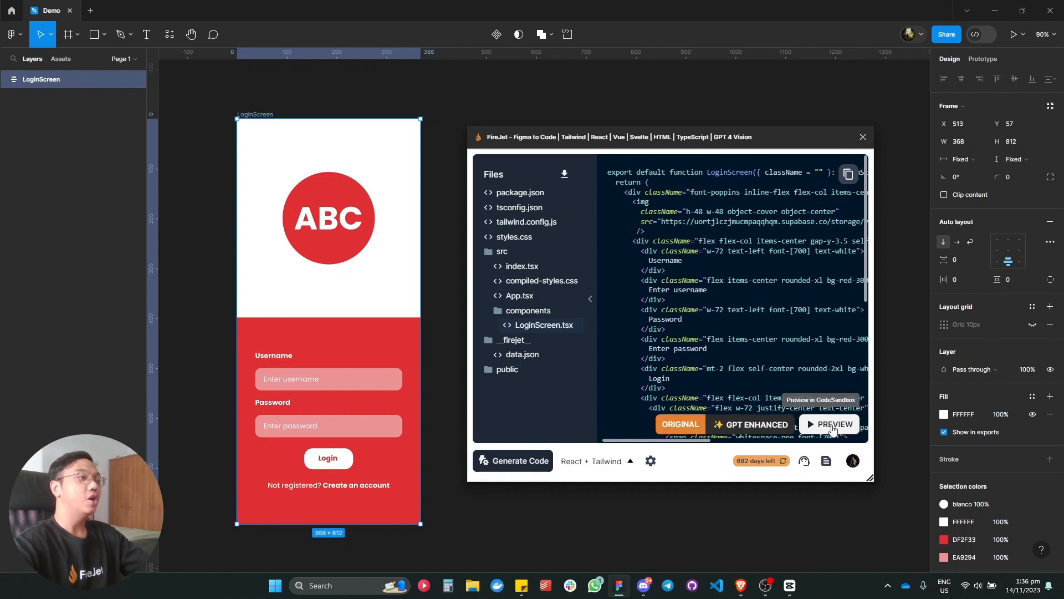
click(830, 425)
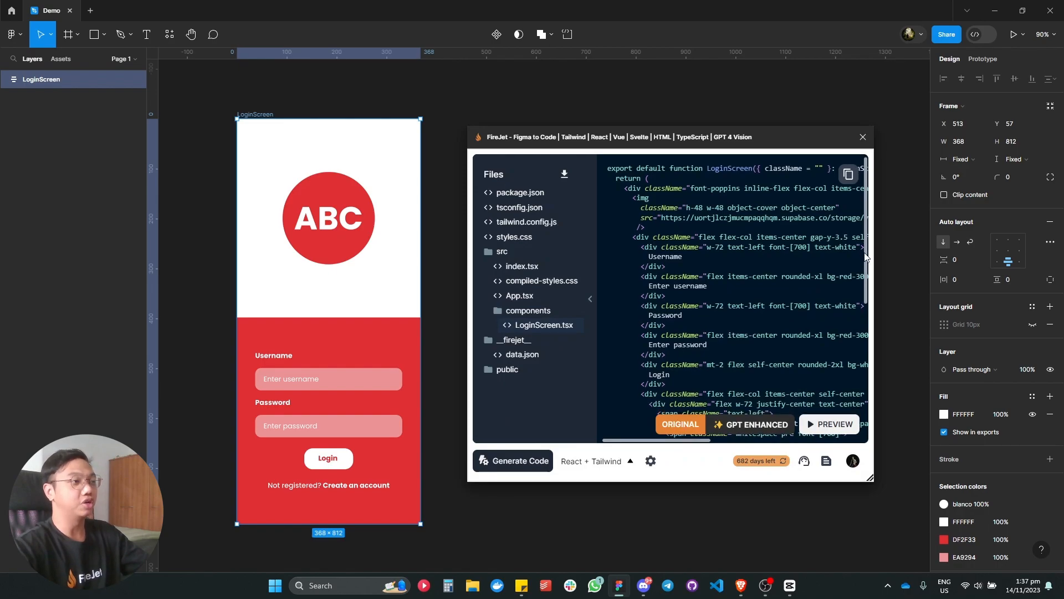
Scroll through the full-width original code, then switch to the GPT-enhanced version
scroll(down, 3)
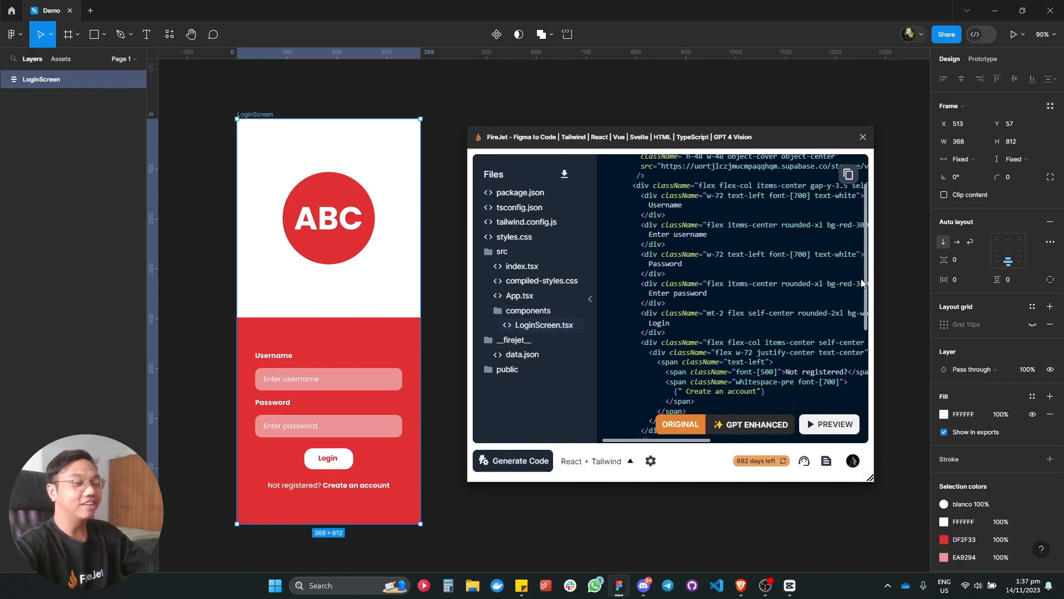
scroll(down, 3)
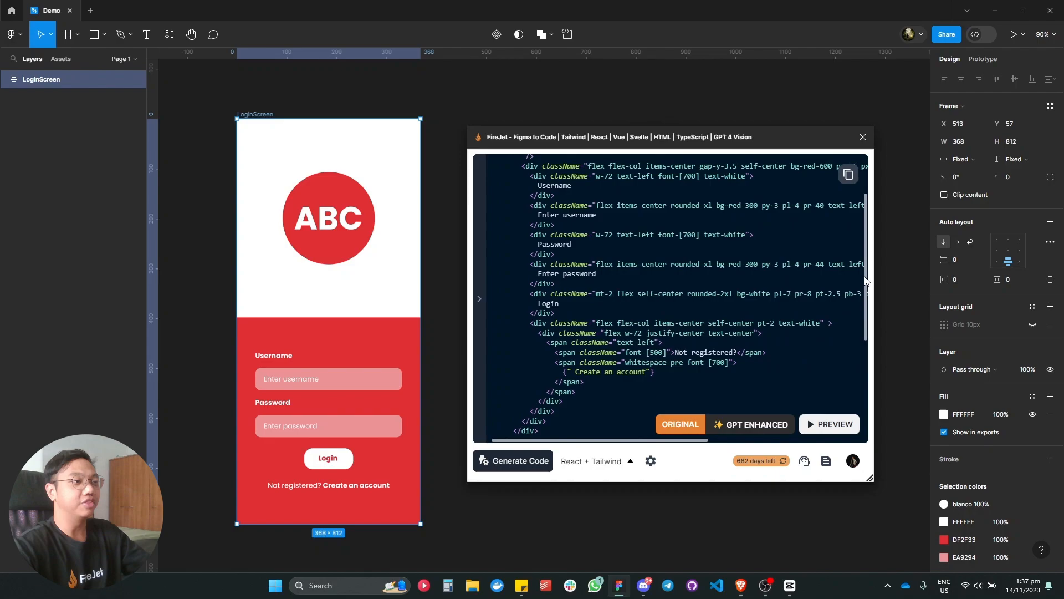
scroll(up, 3)
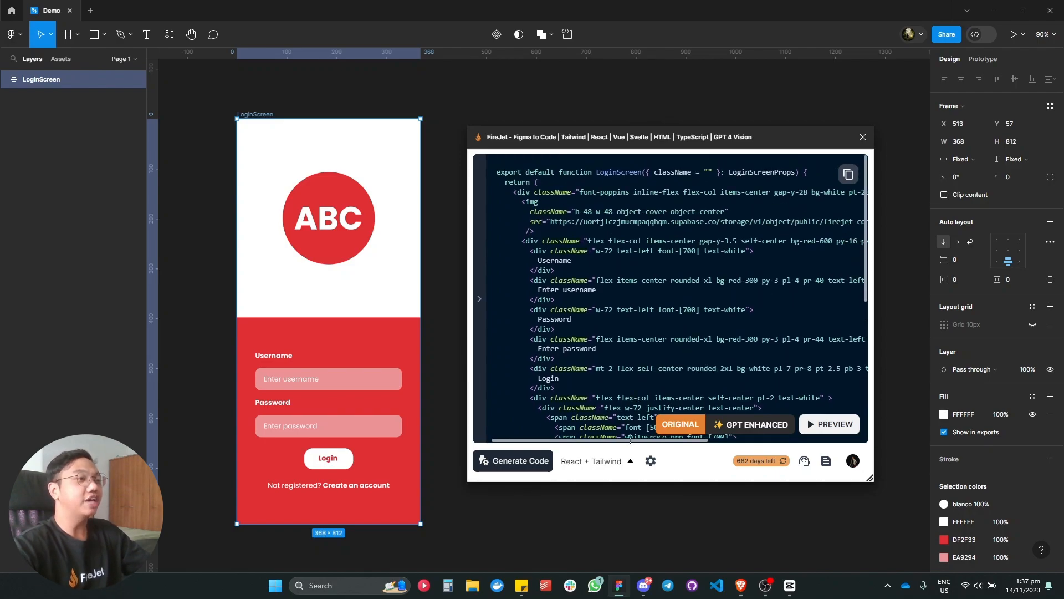
scroll(right, 3)
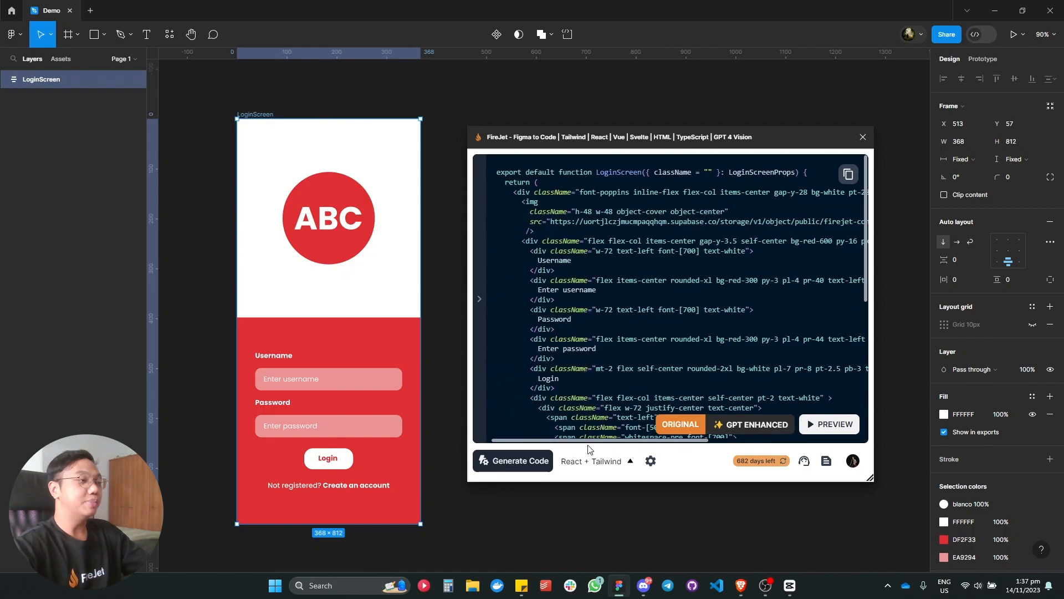
click(751, 424)
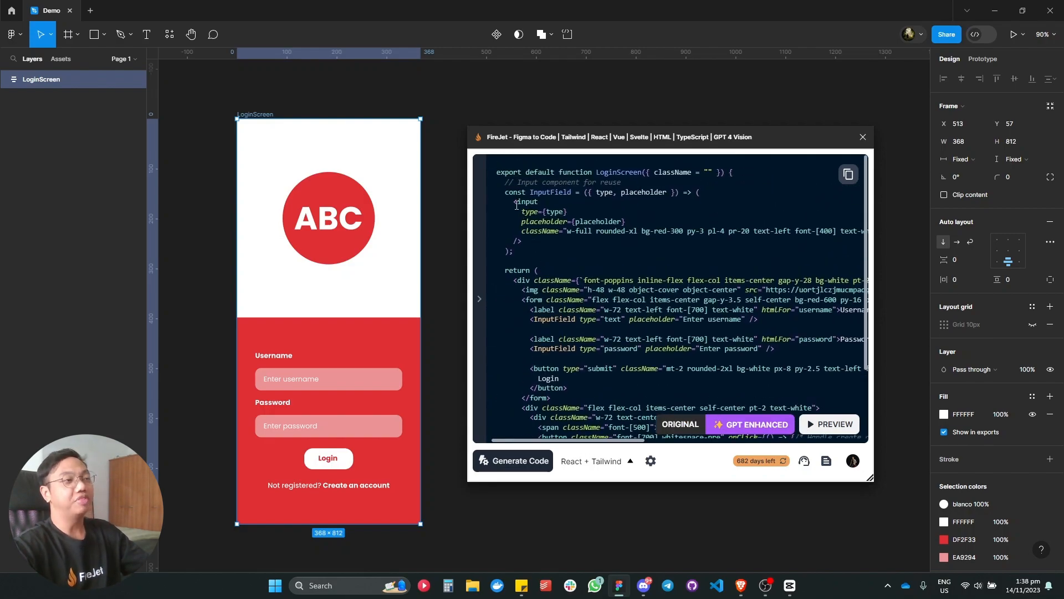
double_click(525, 202)
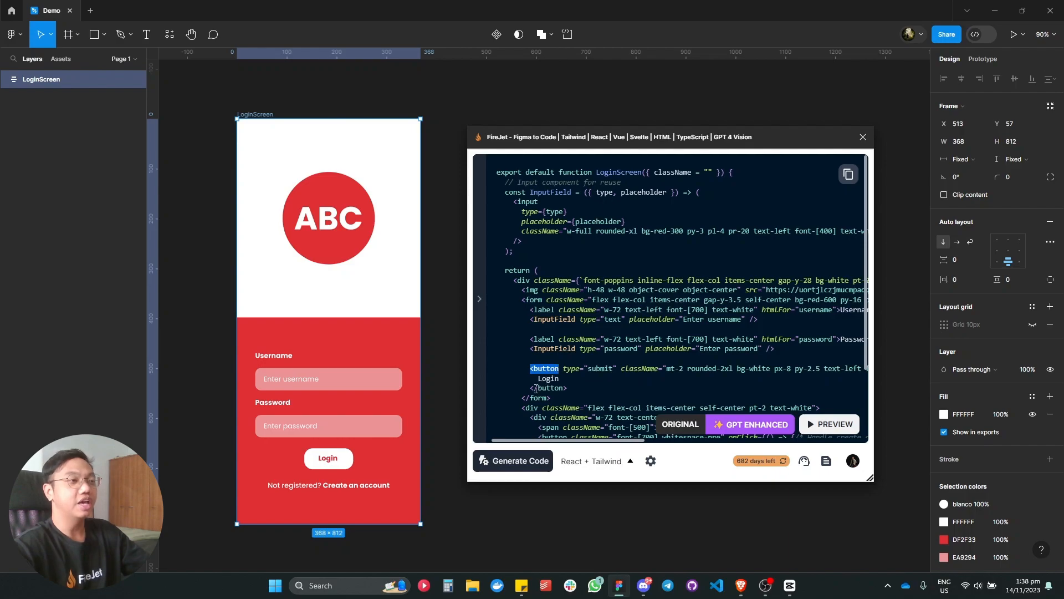
scroll(down, 3)
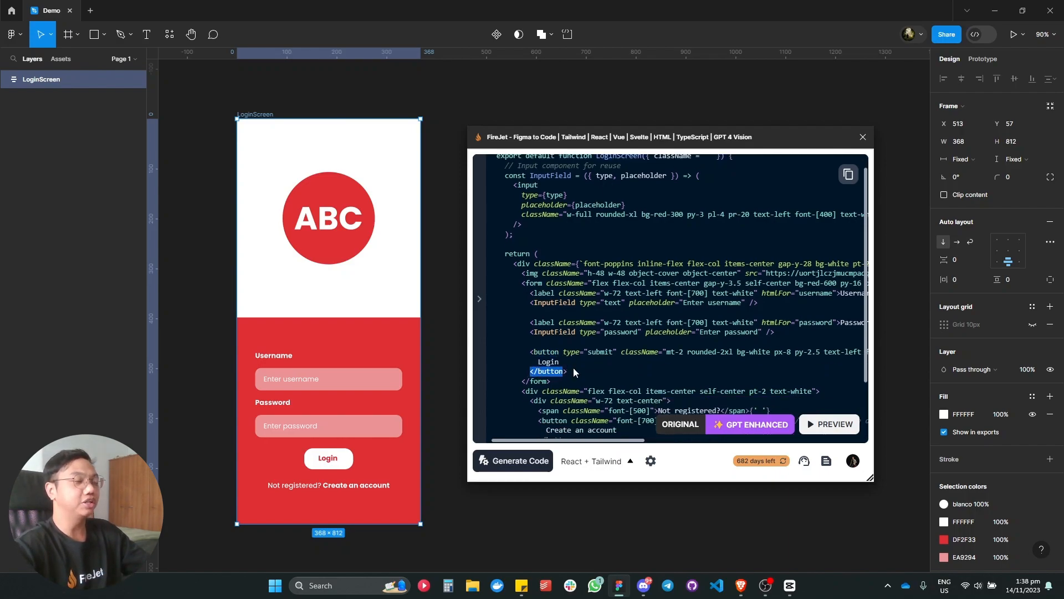
scroll(down, 3)
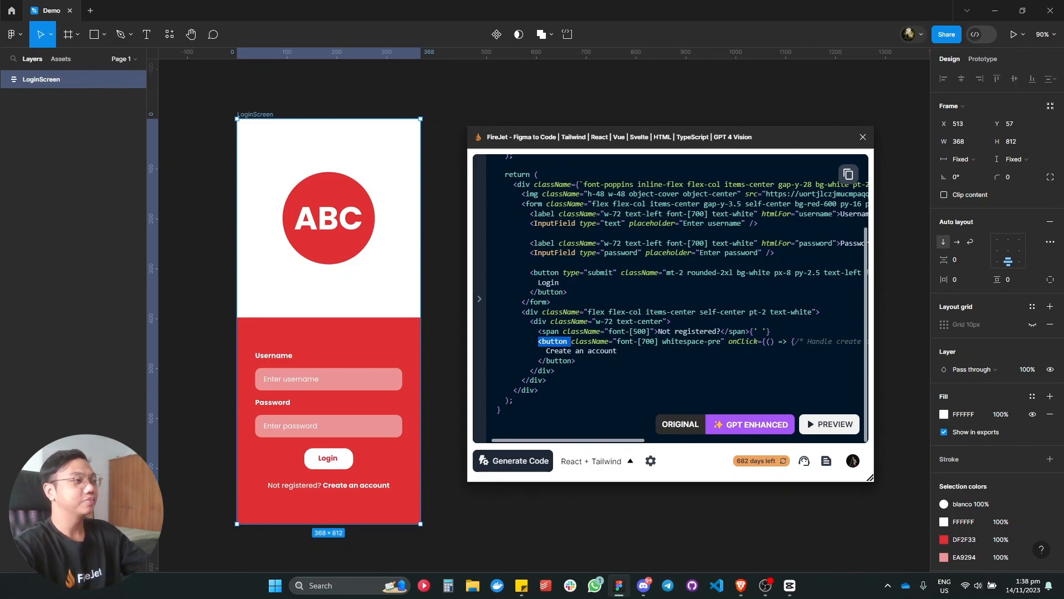
click(649, 462)
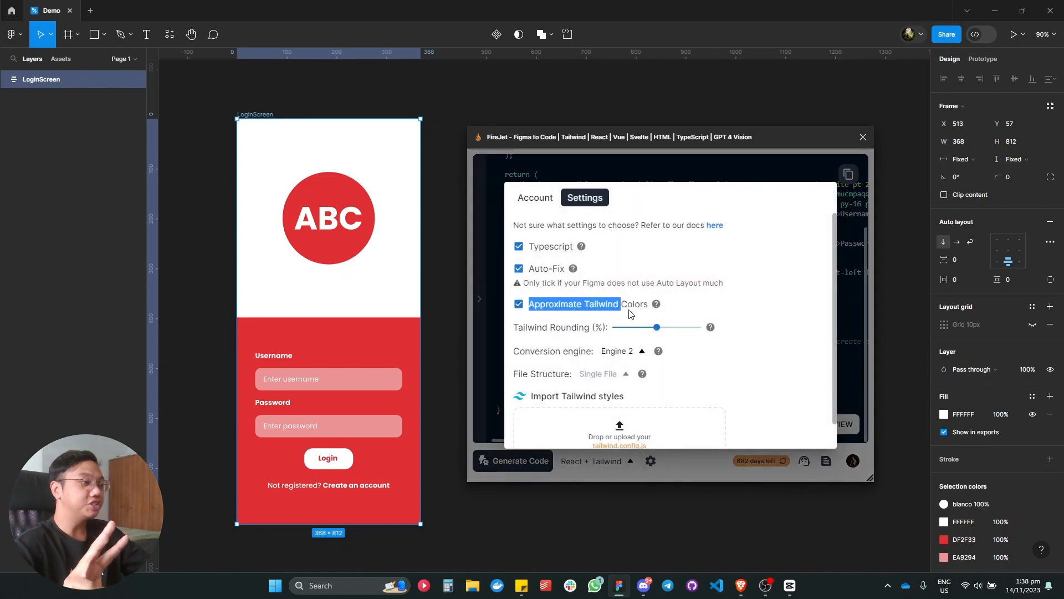
double_click(552, 327)
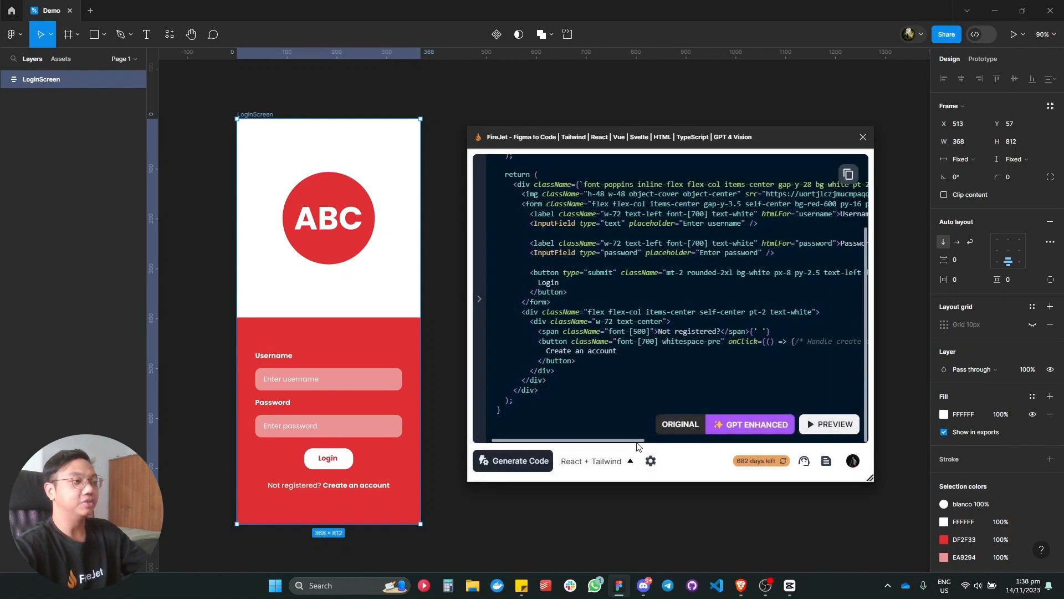
Return to the original code without the file list, highlight bg-red-300 and scroll to the create-account markup
click(680, 424)
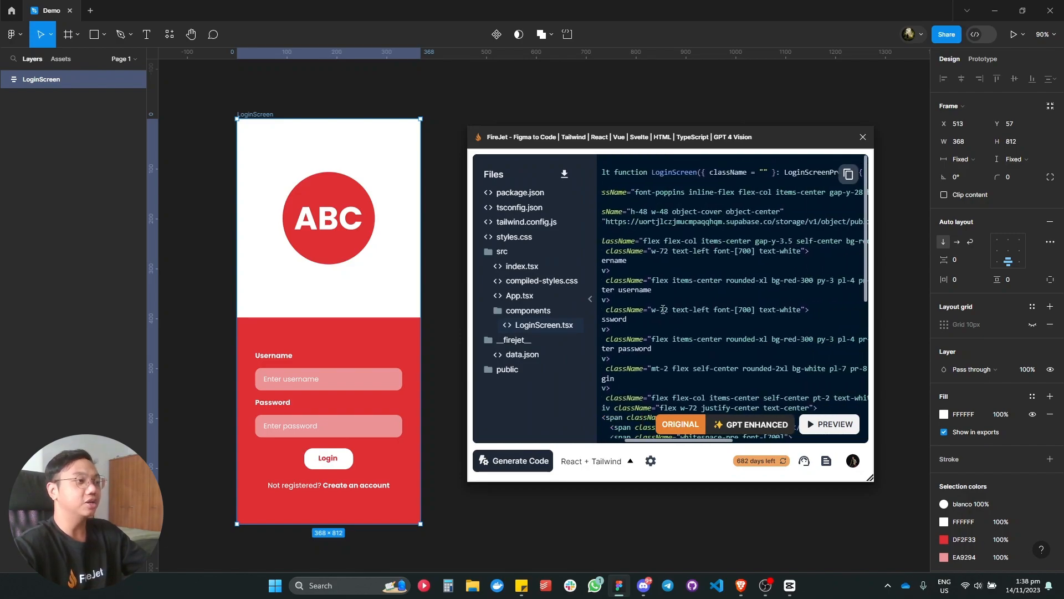
click(589, 298)
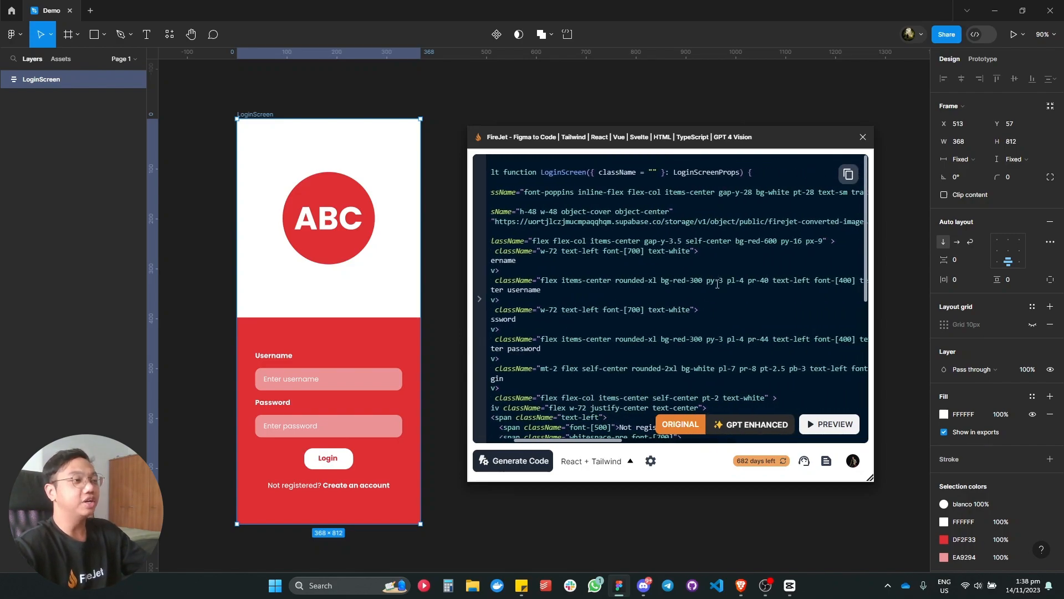
double_click(681, 280)
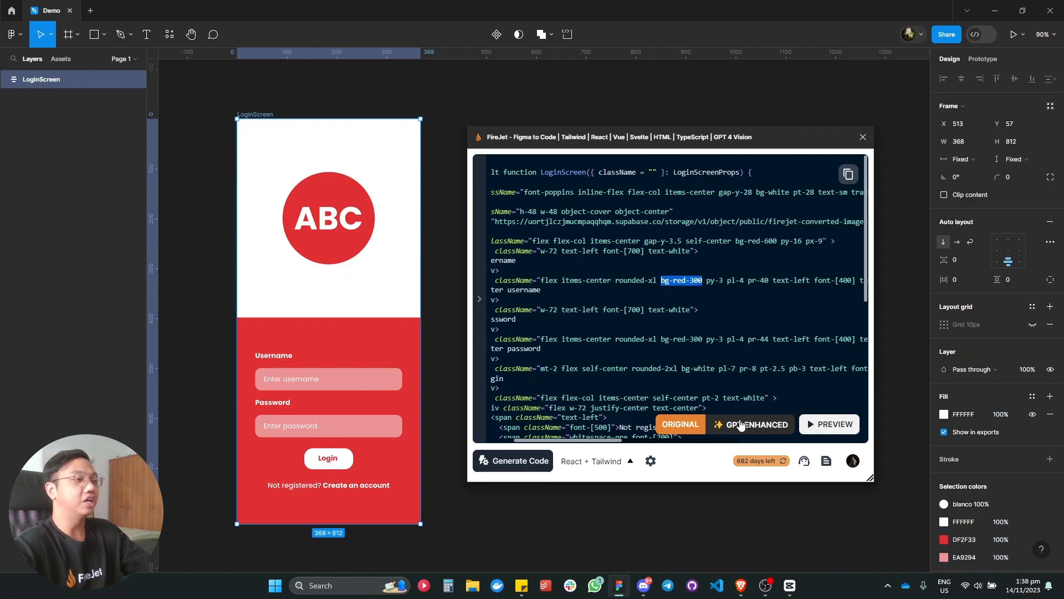
scroll(down, 3)
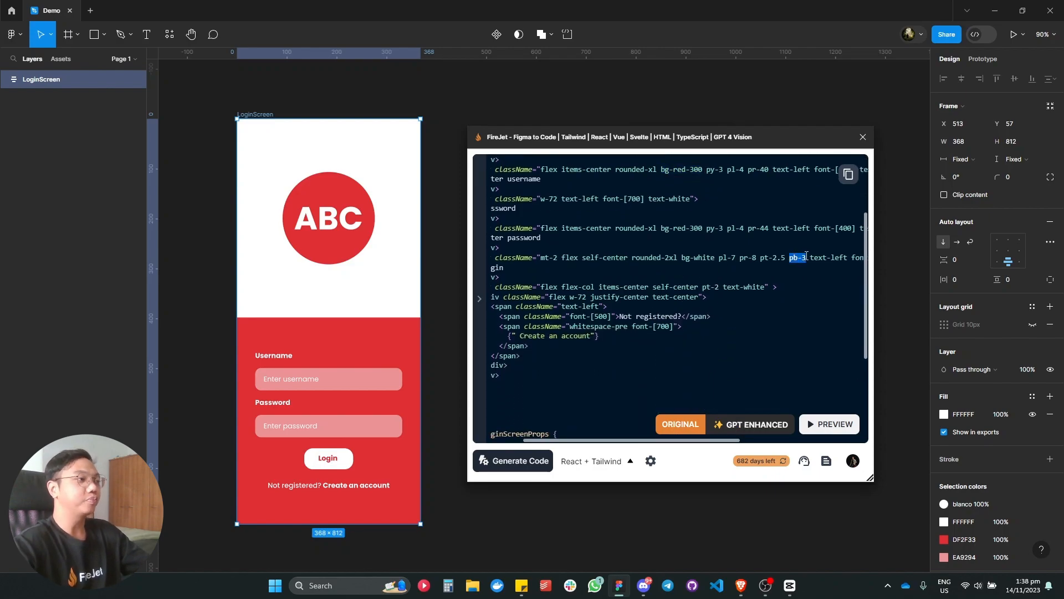